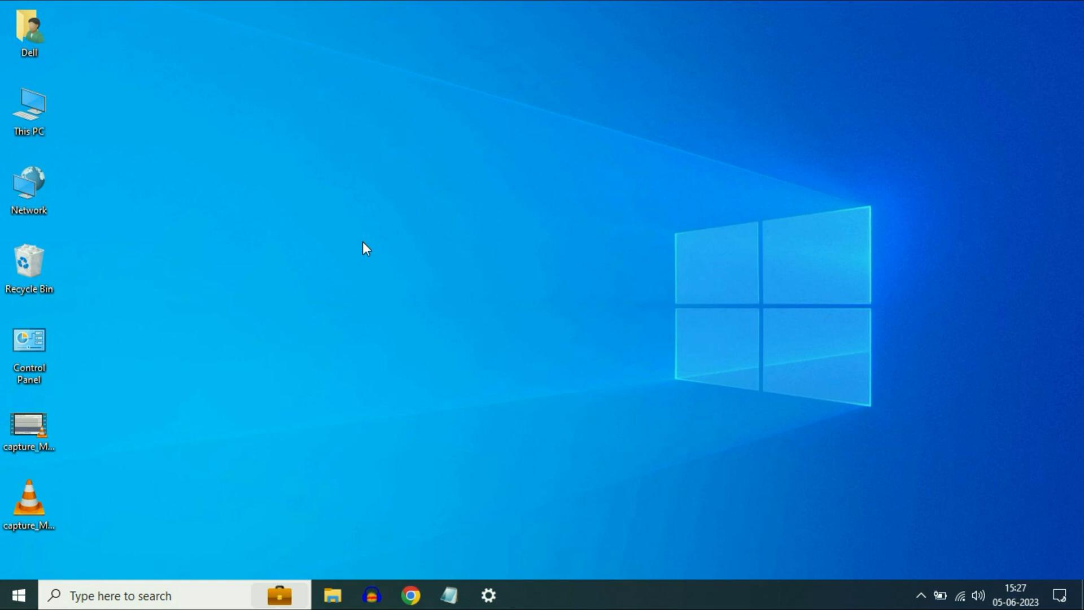
mouse_move(492, 294)
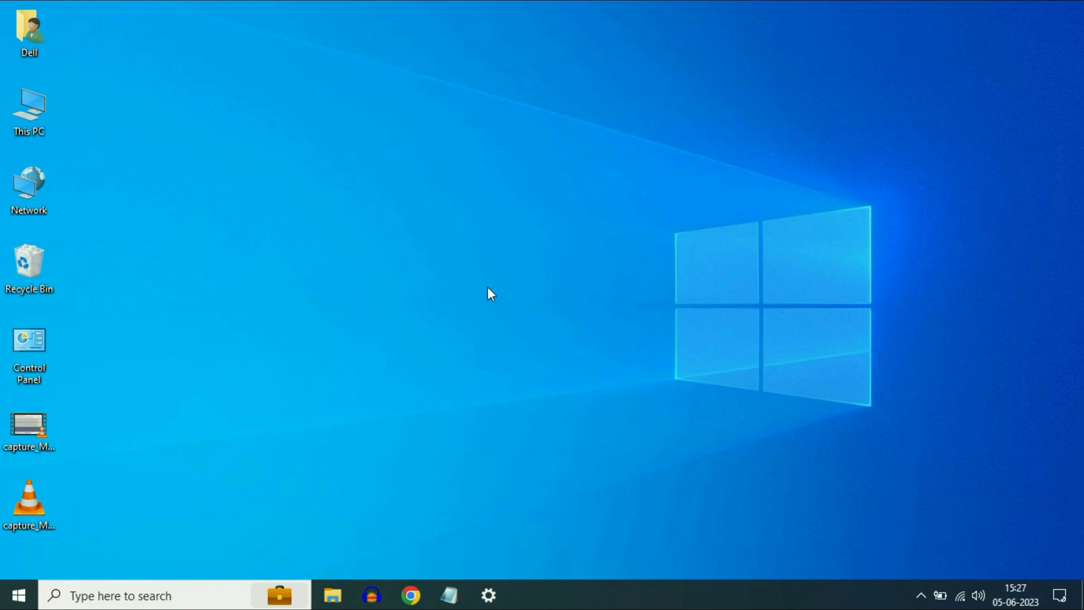
Step: Launch Settings from the taskbar, landing on Update & Security > Recovery
left_click(488, 595)
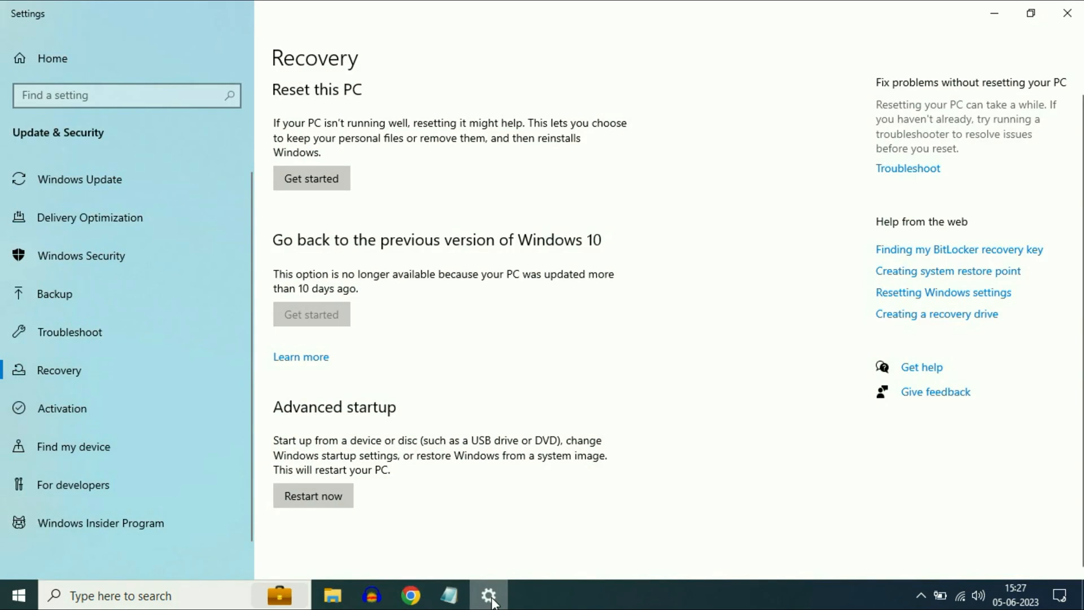
mouse_move(304, 114)
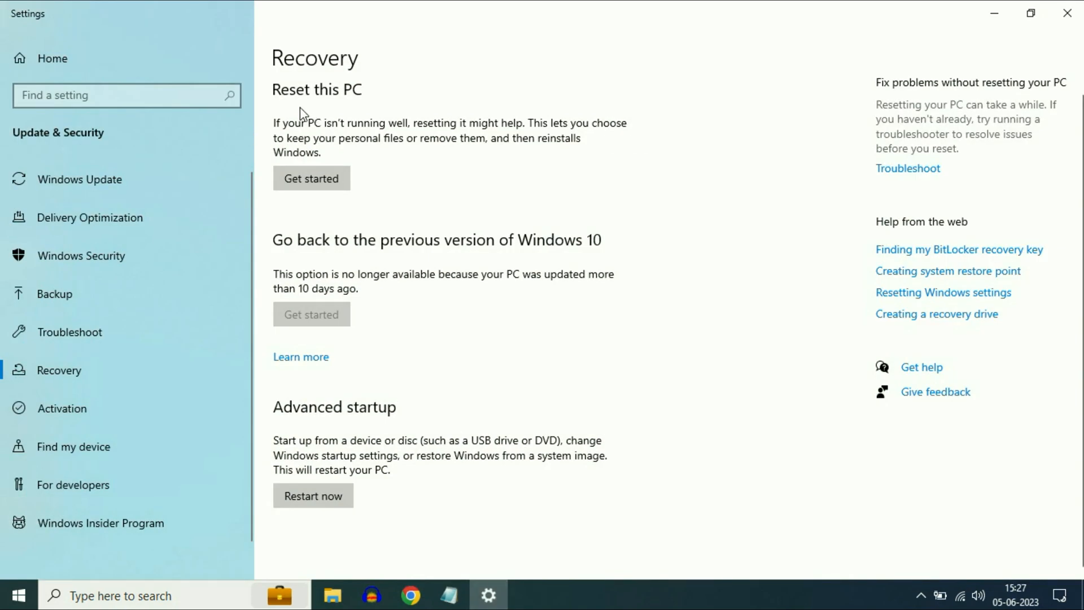
mouse_move(409, 159)
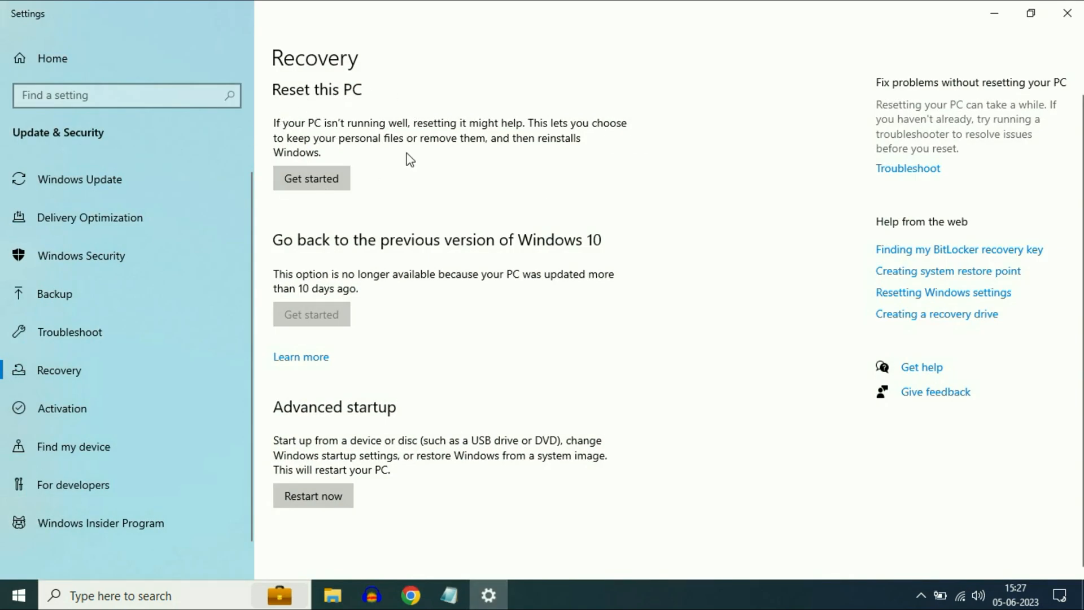
left_click(312, 177)
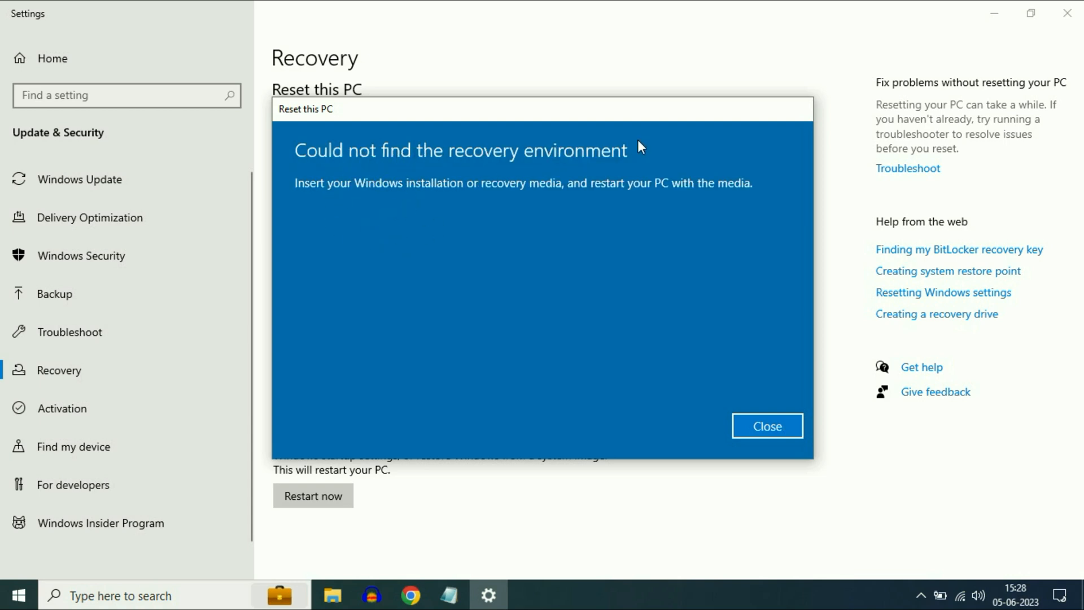
mouse_move(476, 298)
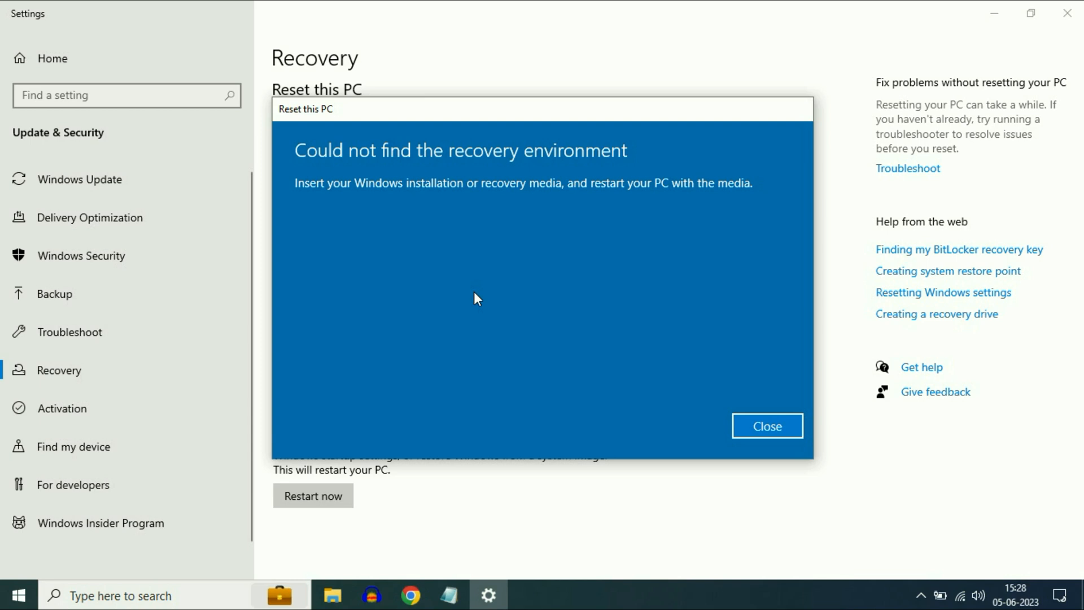
mouse_move(842, 388)
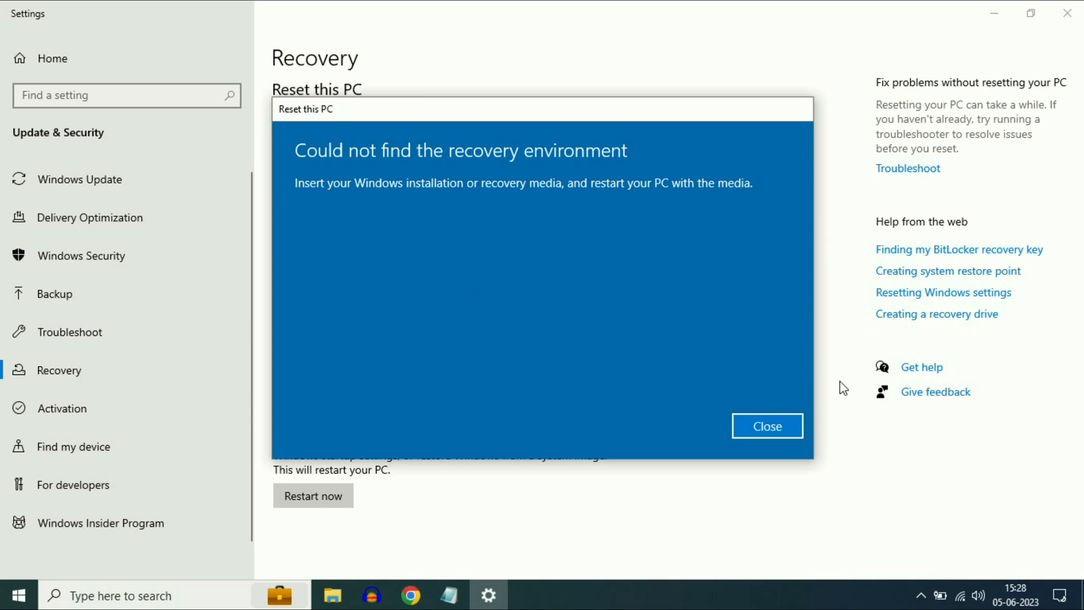
left_click(766, 425)
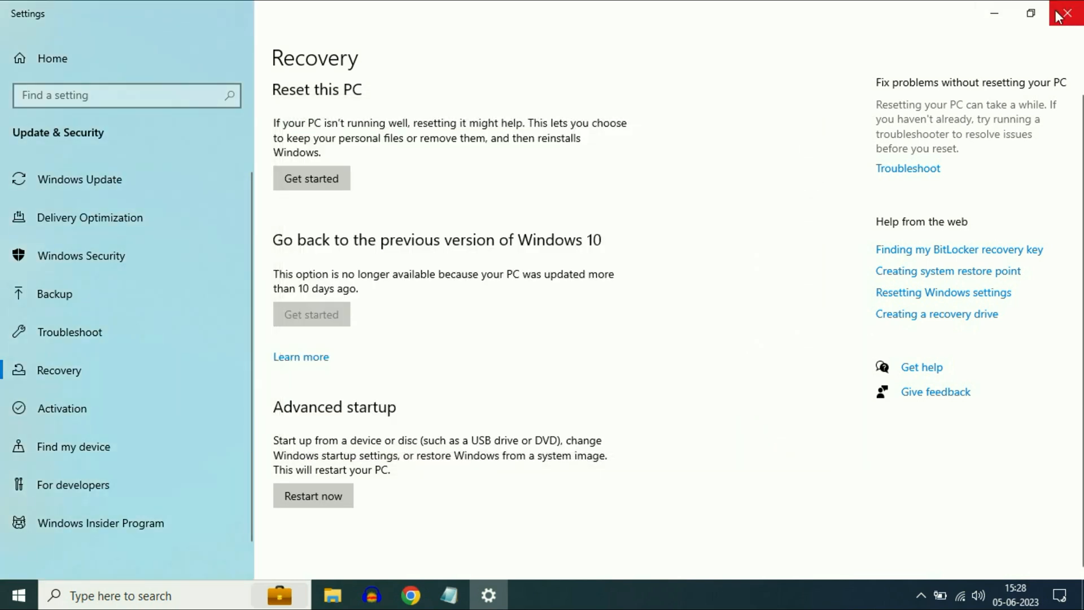
Step: Close Settings and run Command Prompt as administrator from a 'cmd' Start search
left_click(1067, 12)
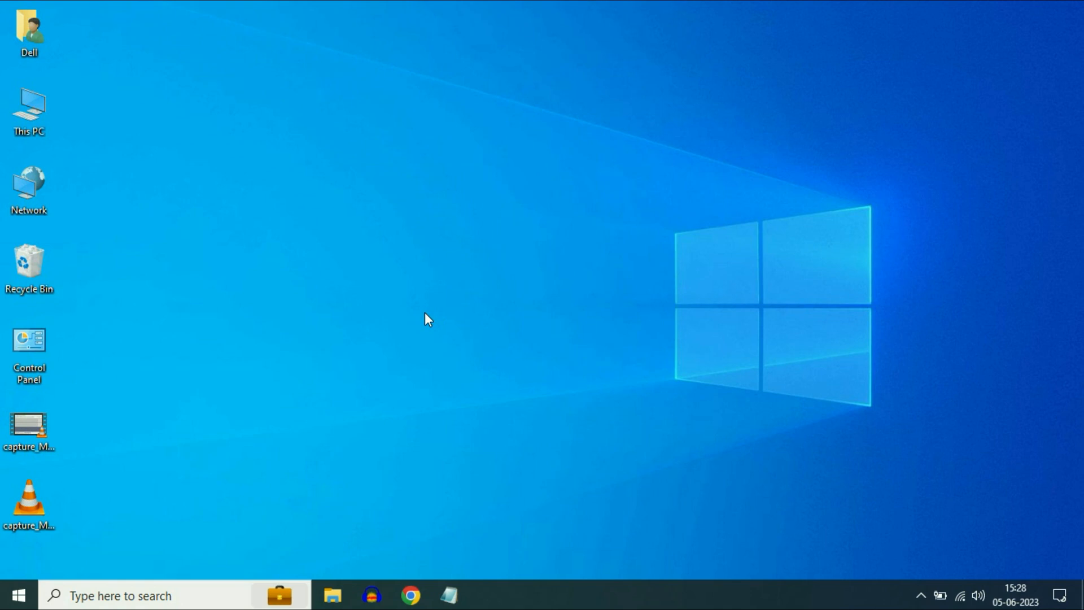
mouse_move(316, 490)
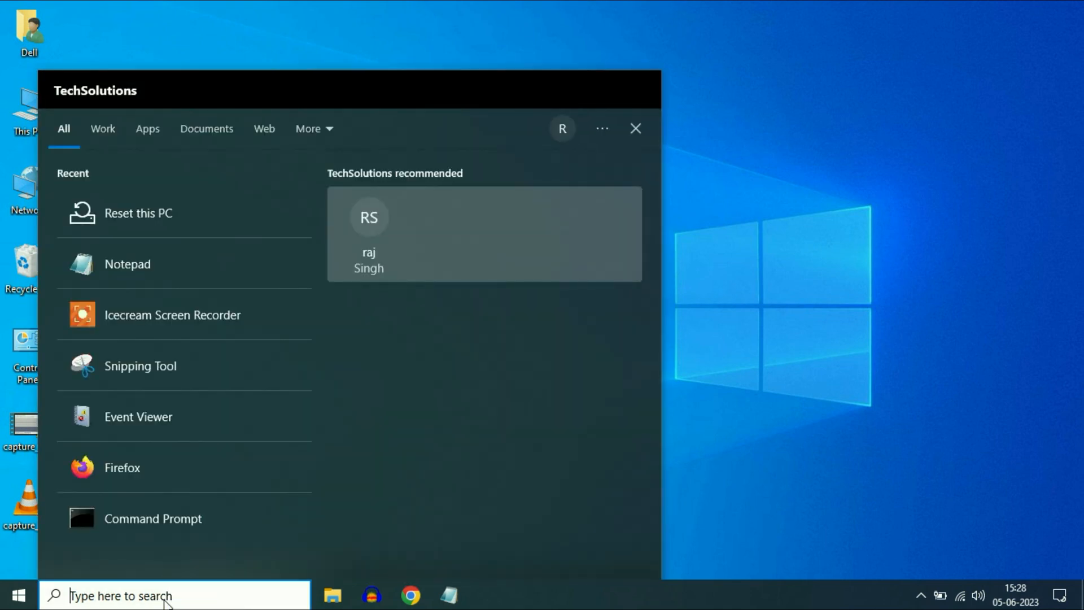
type("cmd")
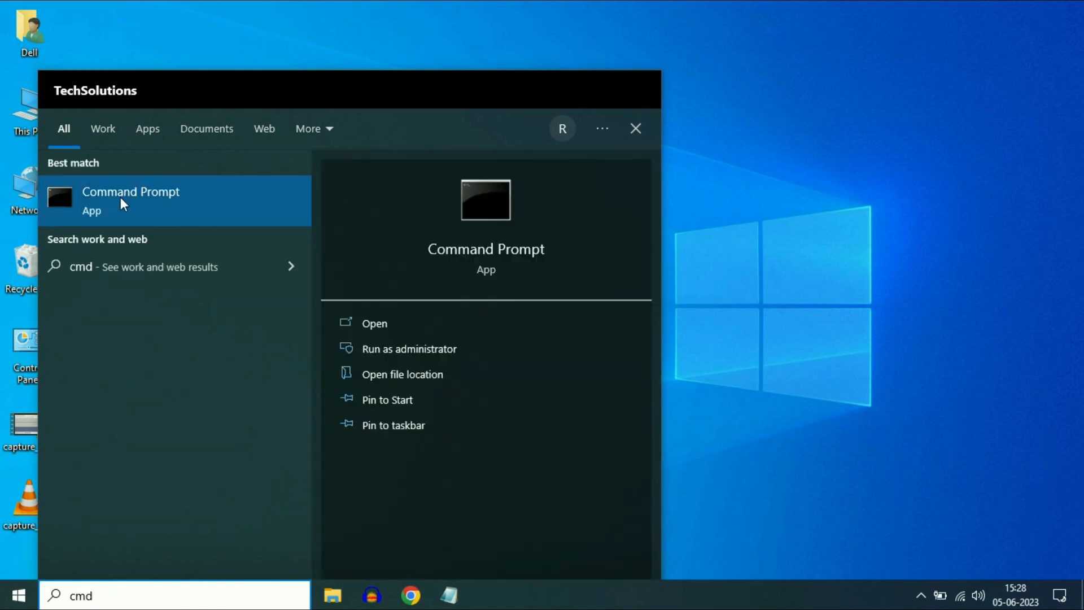
right_click(130, 201)
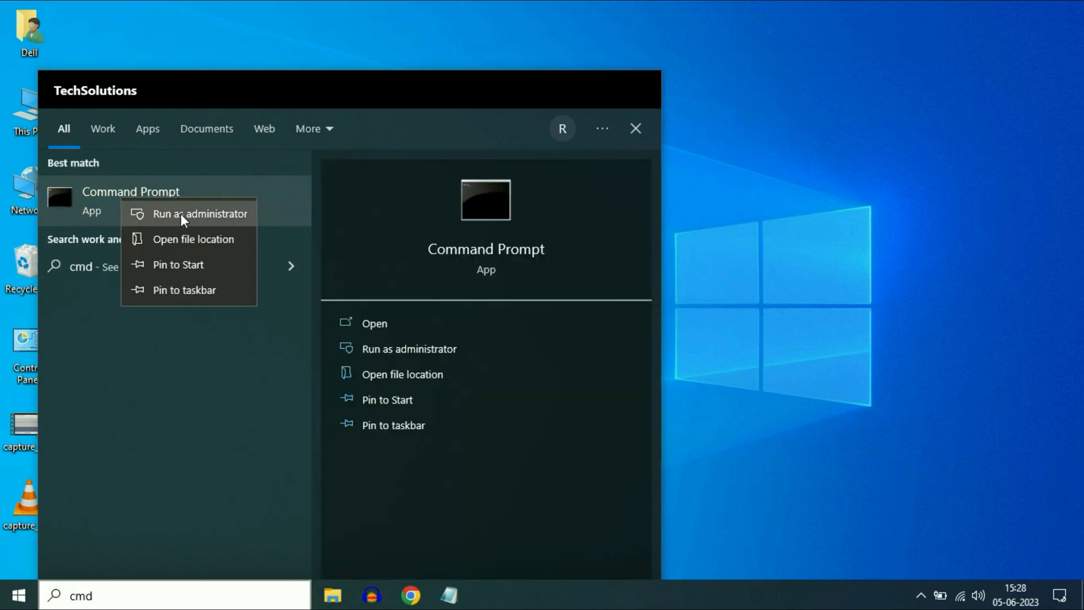
left_click(201, 213)
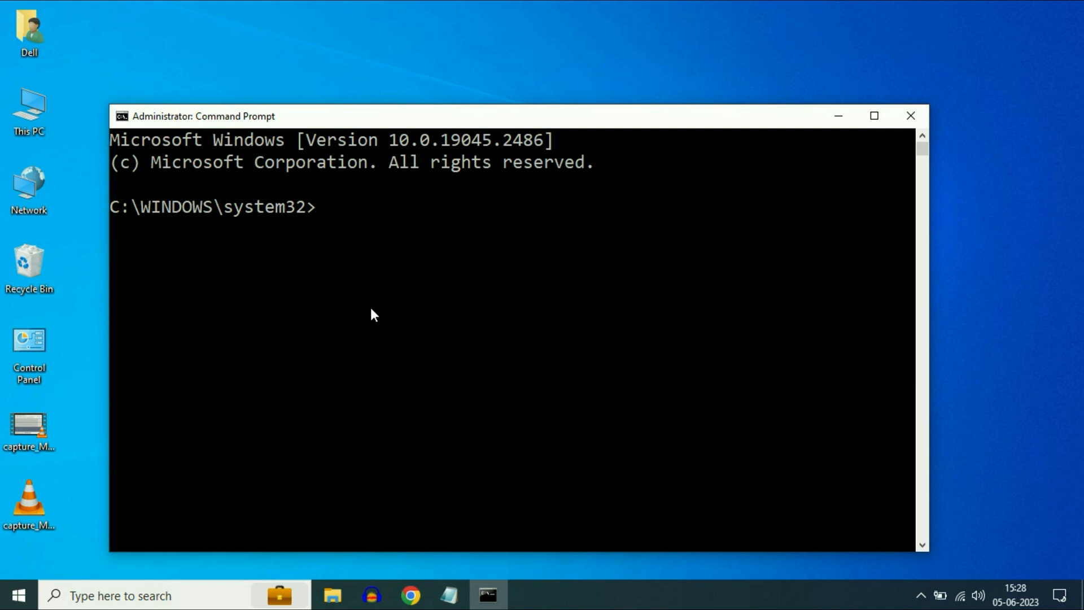
Step: Run reagentc /info to query the Windows RE status, which reports Disabled
type("reagentc /info")
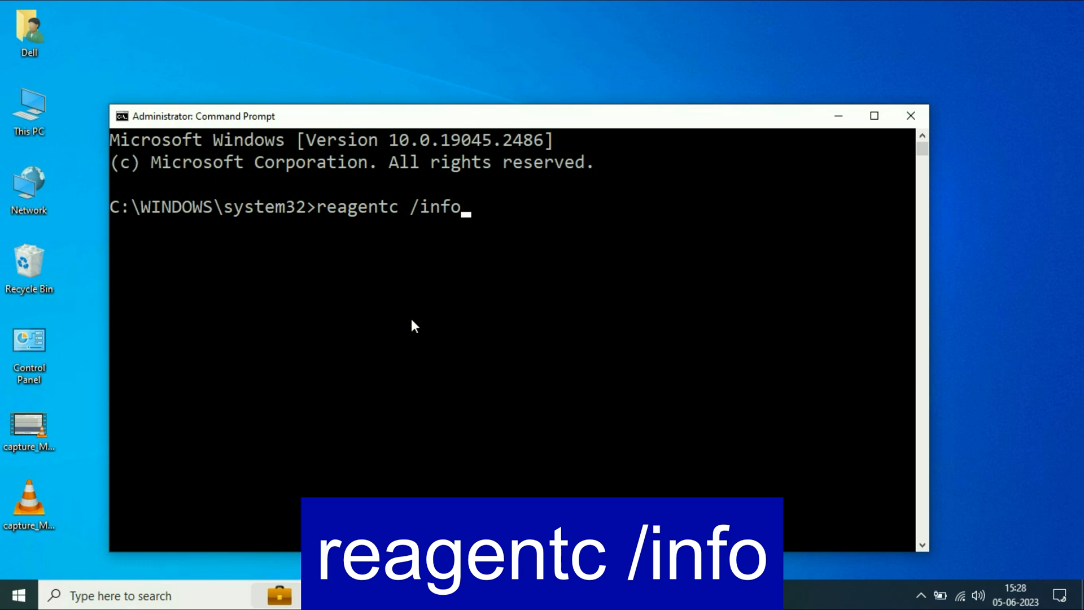
key("Enter")
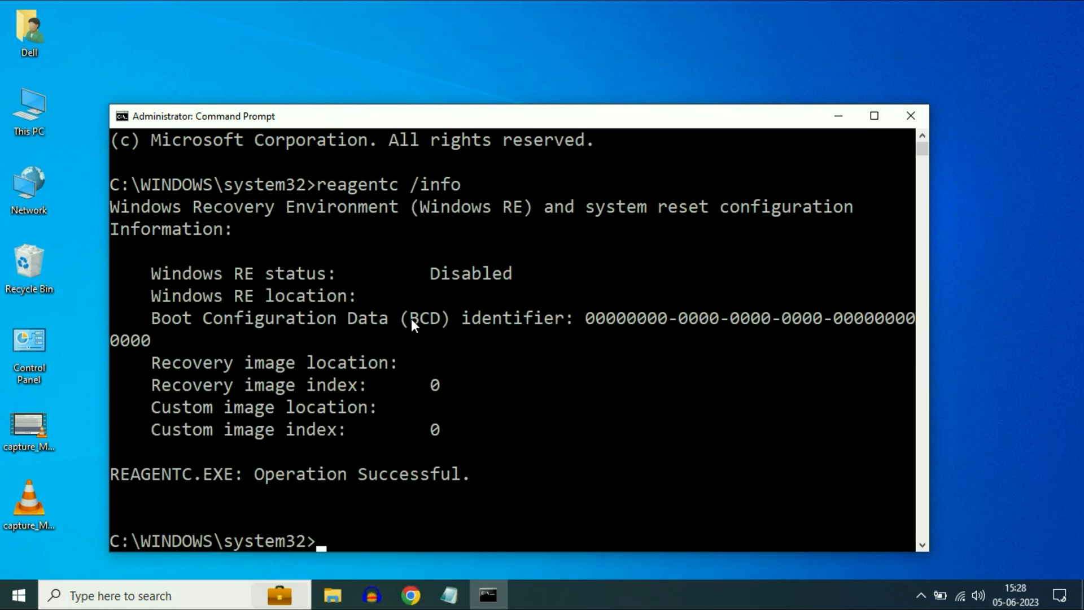
mouse_move(159, 283)
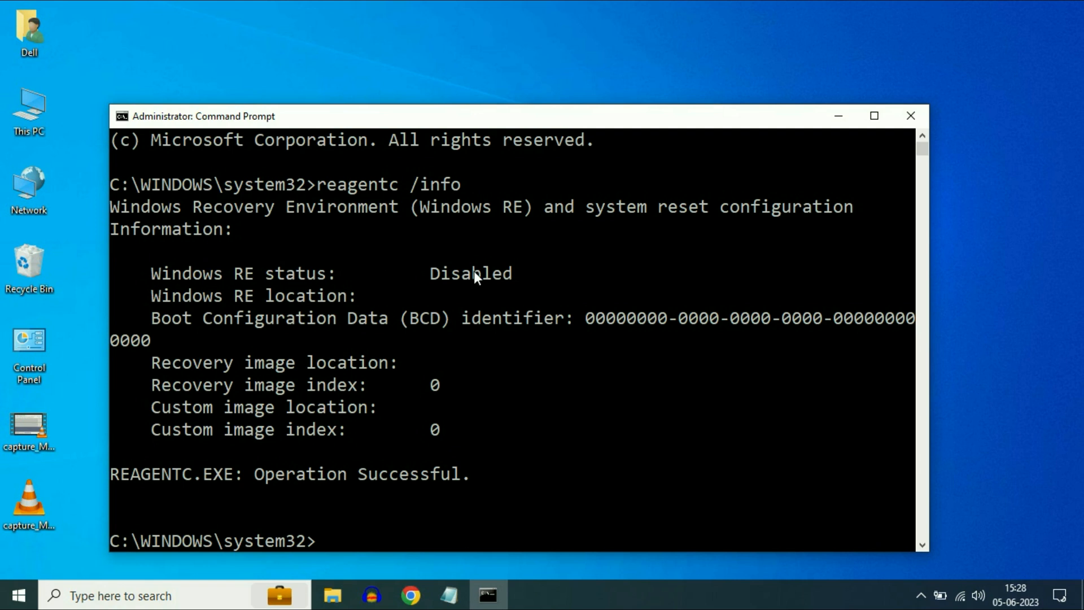
mouse_move(513, 283)
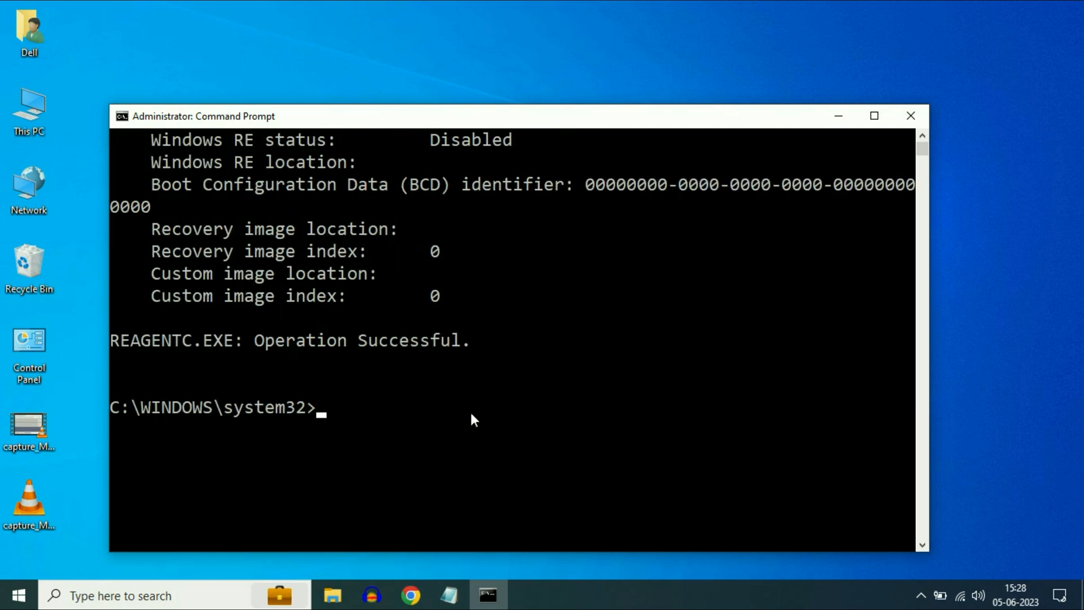
Step: Run reagentc /enable, recheck with reagentc /info showing Enabled, then exit the prompt
type("reagentc /enable")
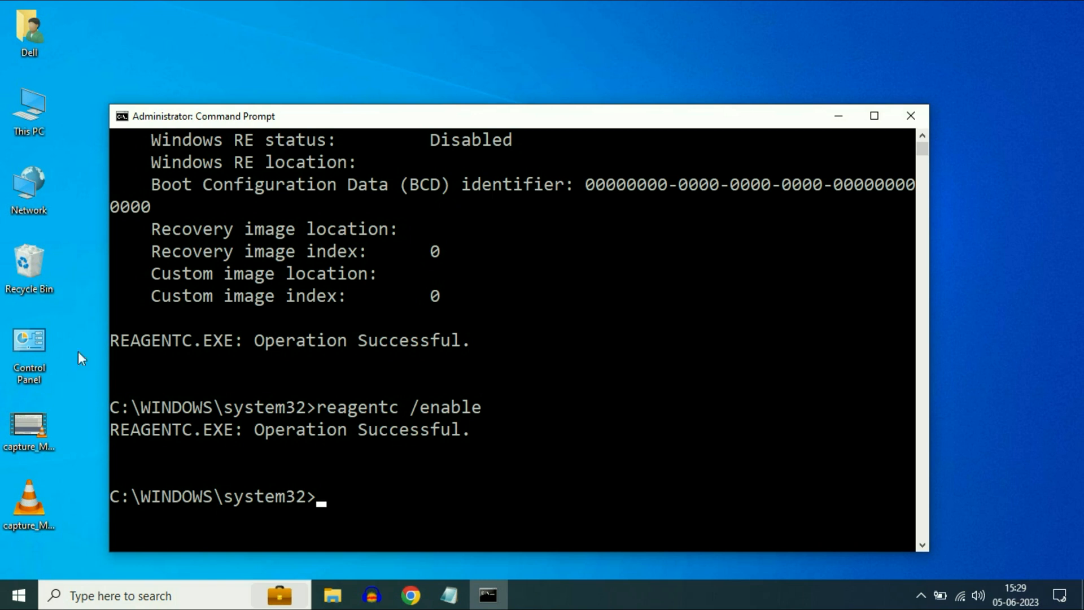
mouse_move(429, 449)
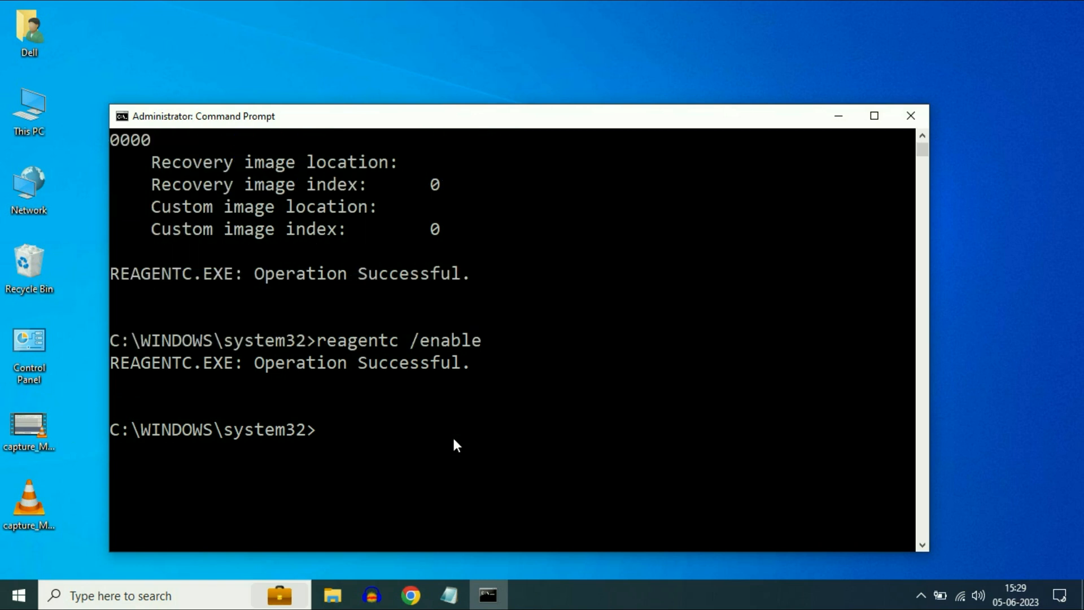
type("reagentc /info")
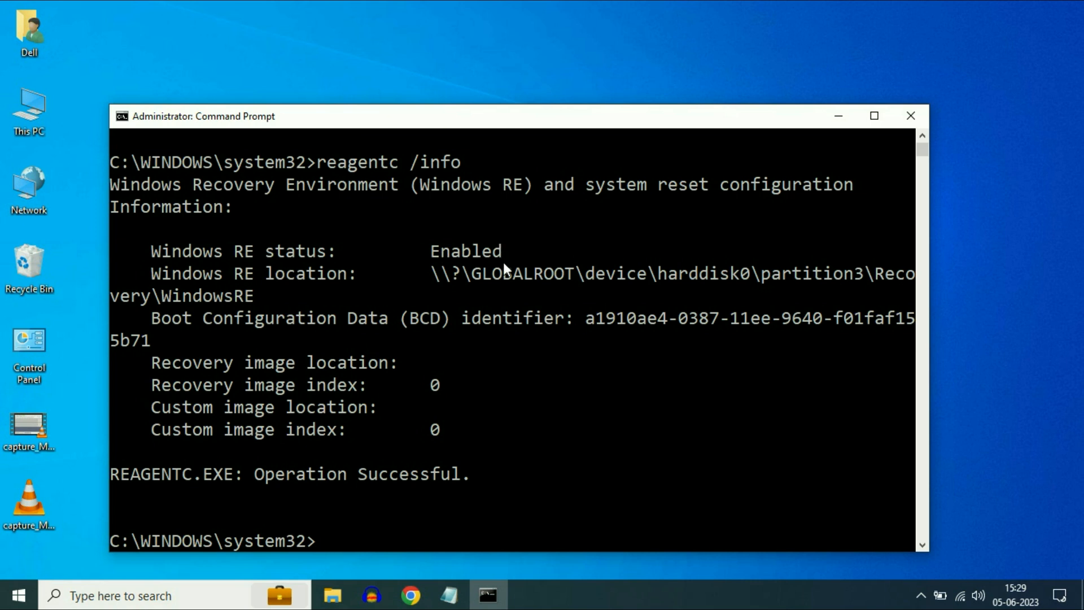
type("exit")
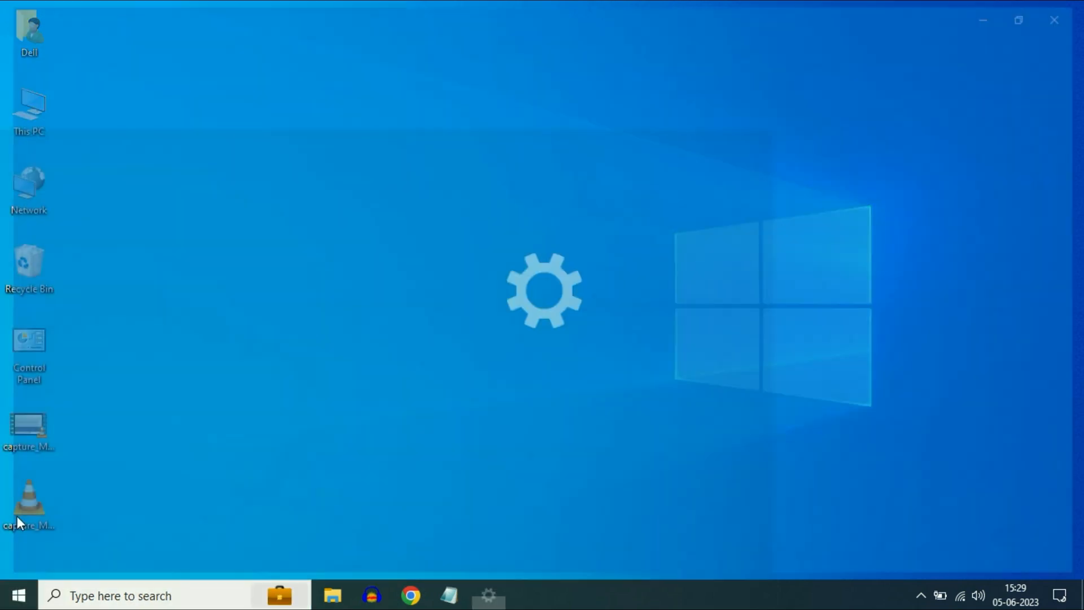
Step: Reopen Settings > Update & Security > Recovery and choose Get started under Reset this PC
left_click(487, 595)
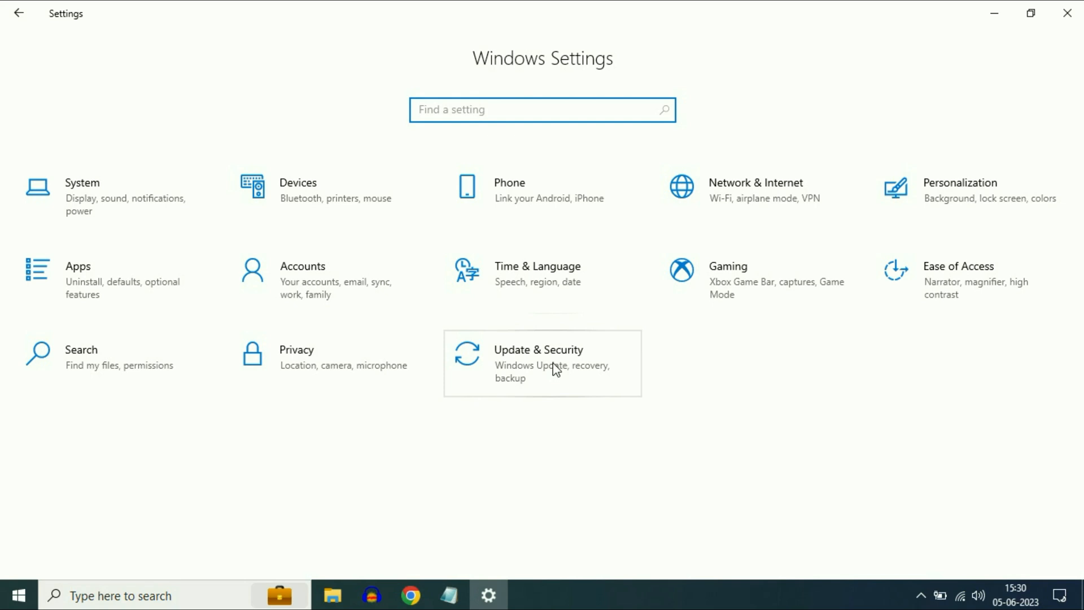
left_click(542, 362)
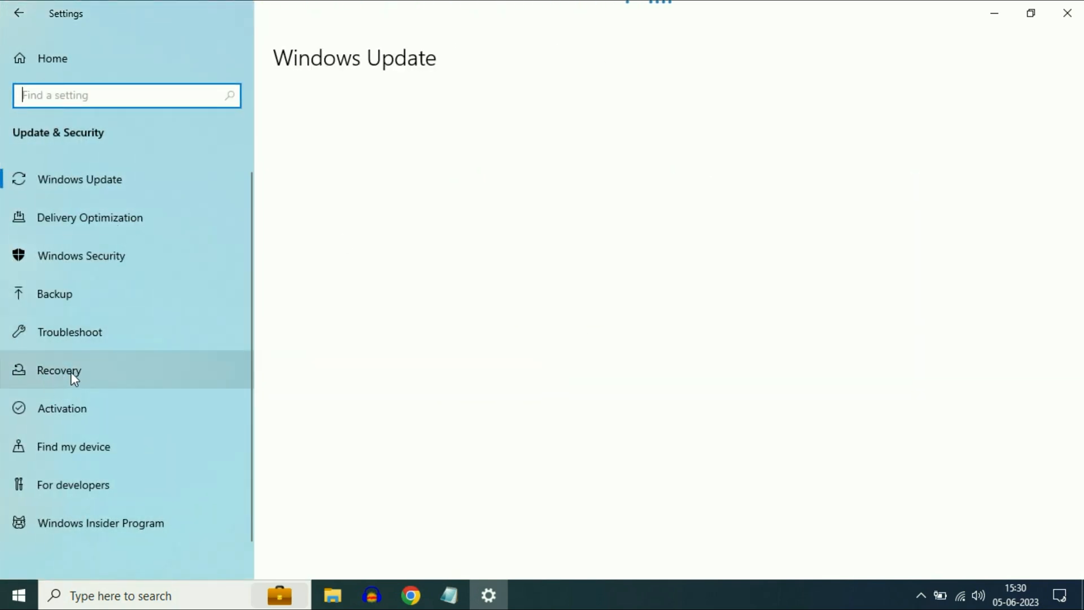
left_click(58, 370)
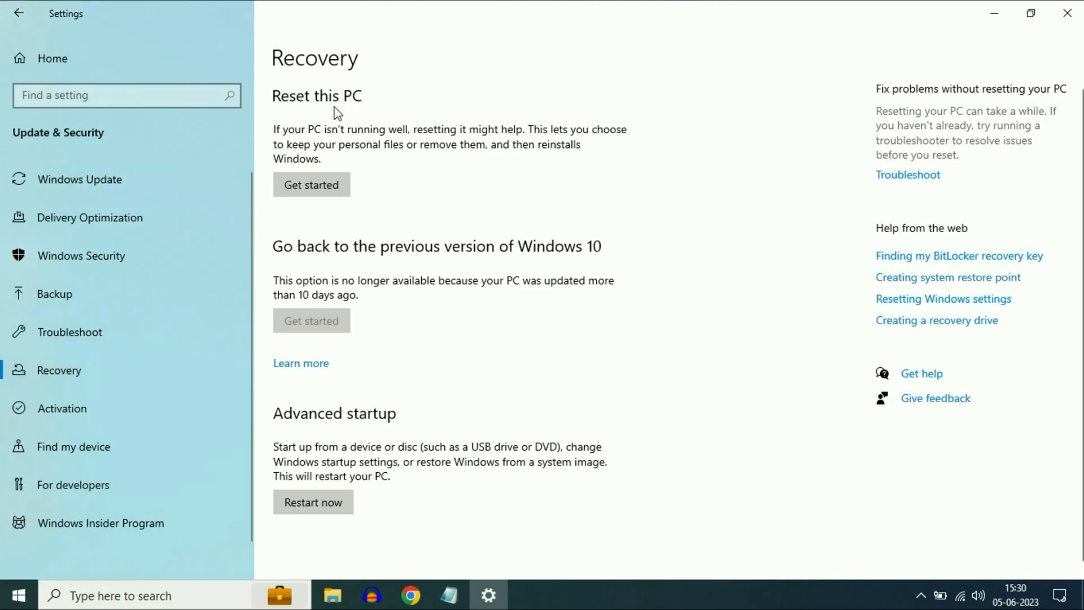
mouse_move(296, 209)
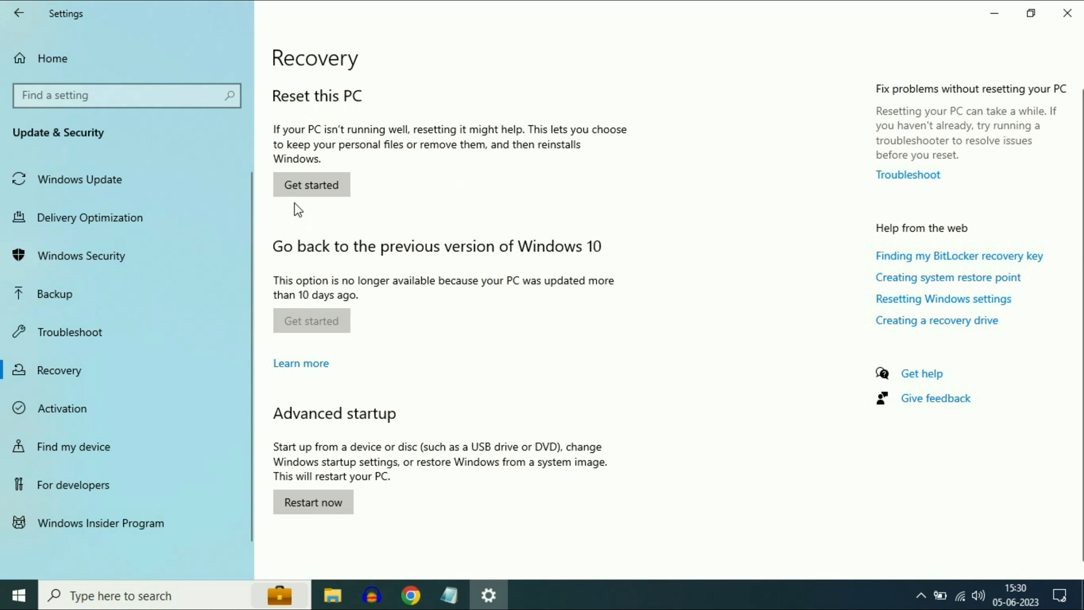
left_click(310, 184)
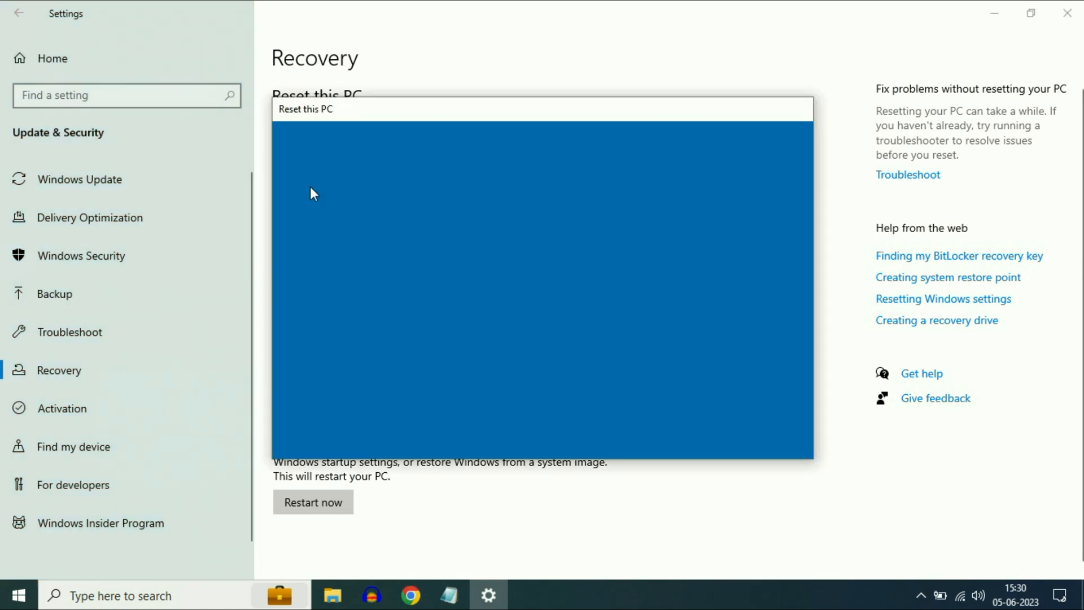